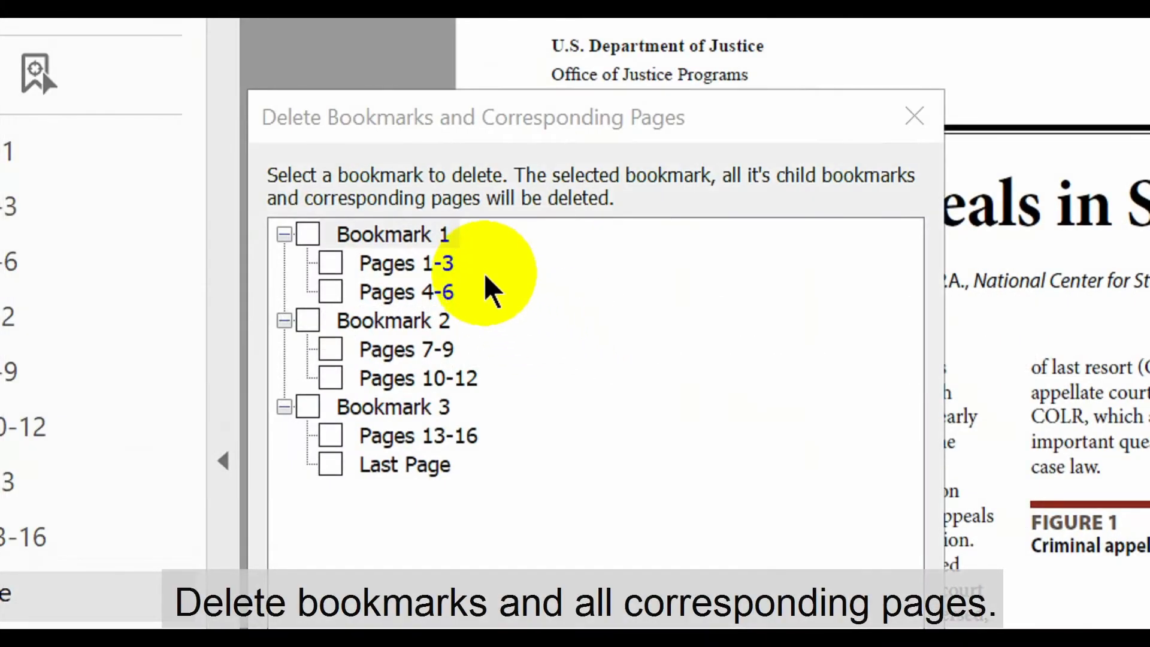
mouse_move(488, 480)
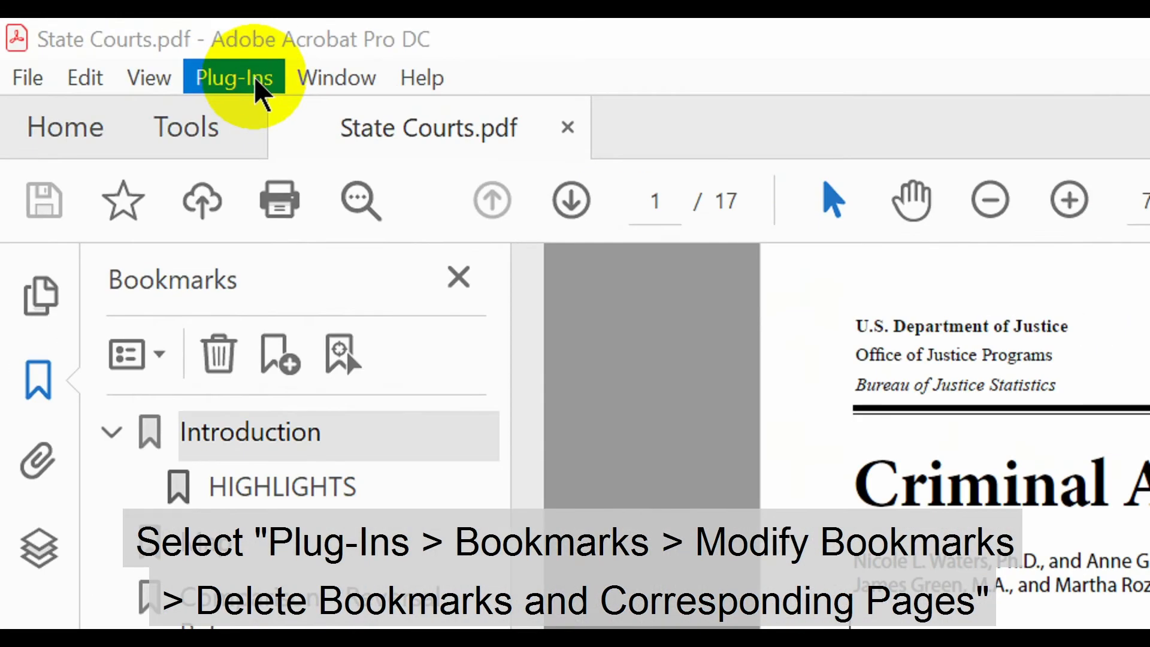
Bring up the Delete Bookmarks and Corresponding Pages tool for State Courts.pdf
click(233, 77)
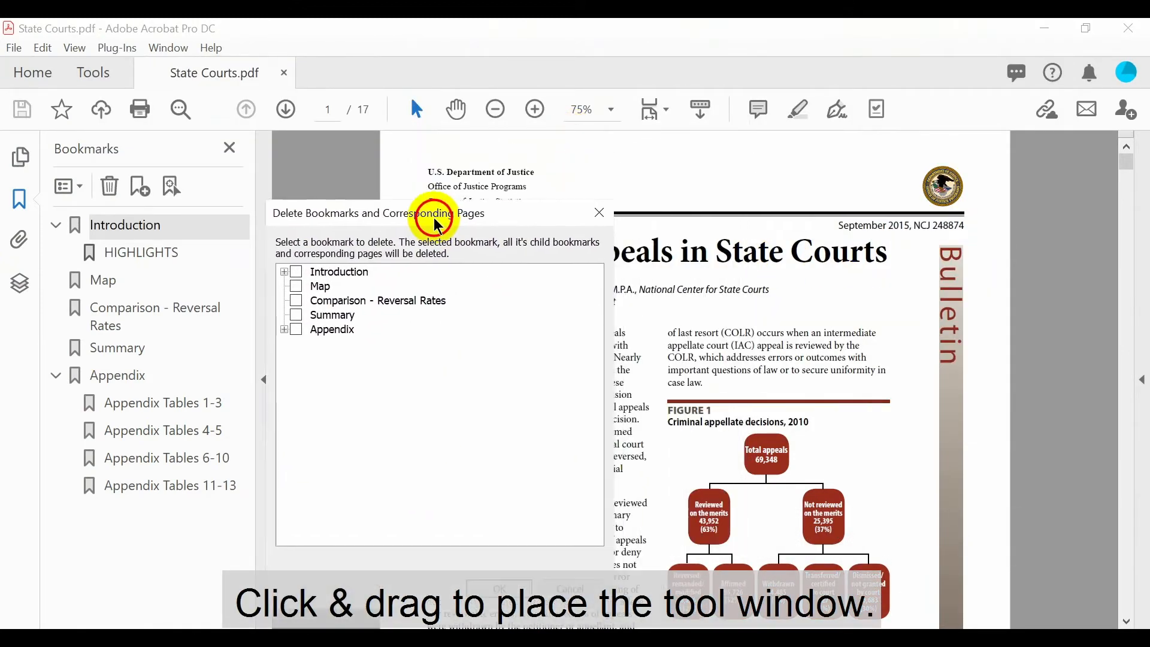
Expand Introduction and Appendix, then check Appendix Tables 4-5, 6-10 and 11-13 for deletion
drag(434, 214, 445, 192)
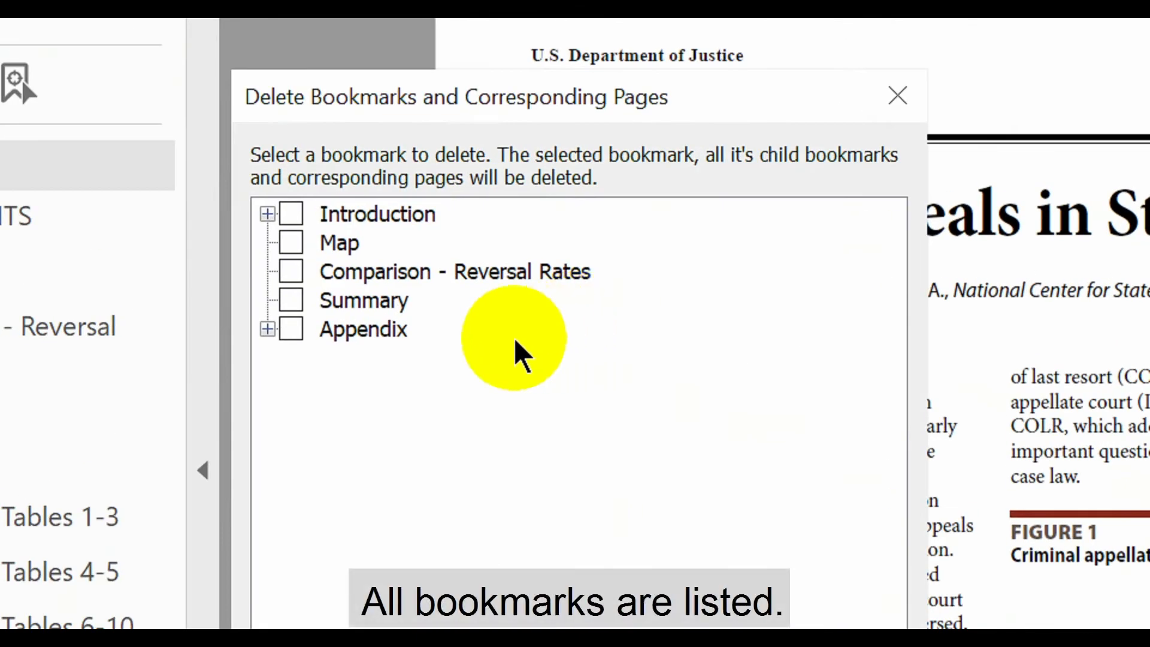
mouse_move(294, 272)
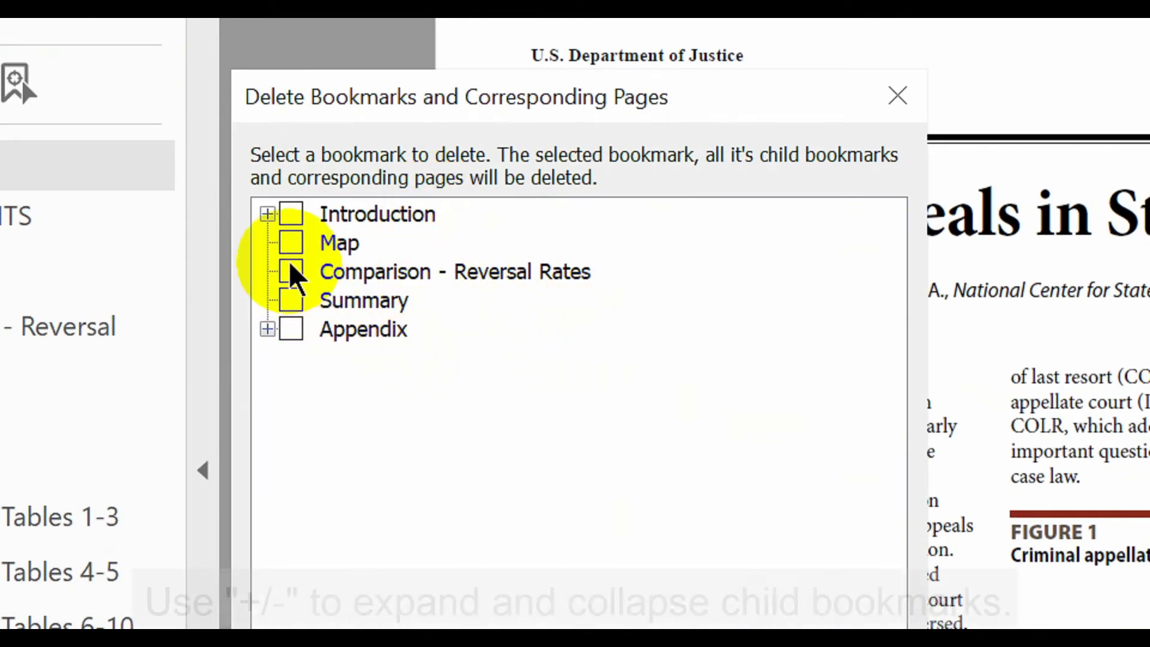
click(267, 213)
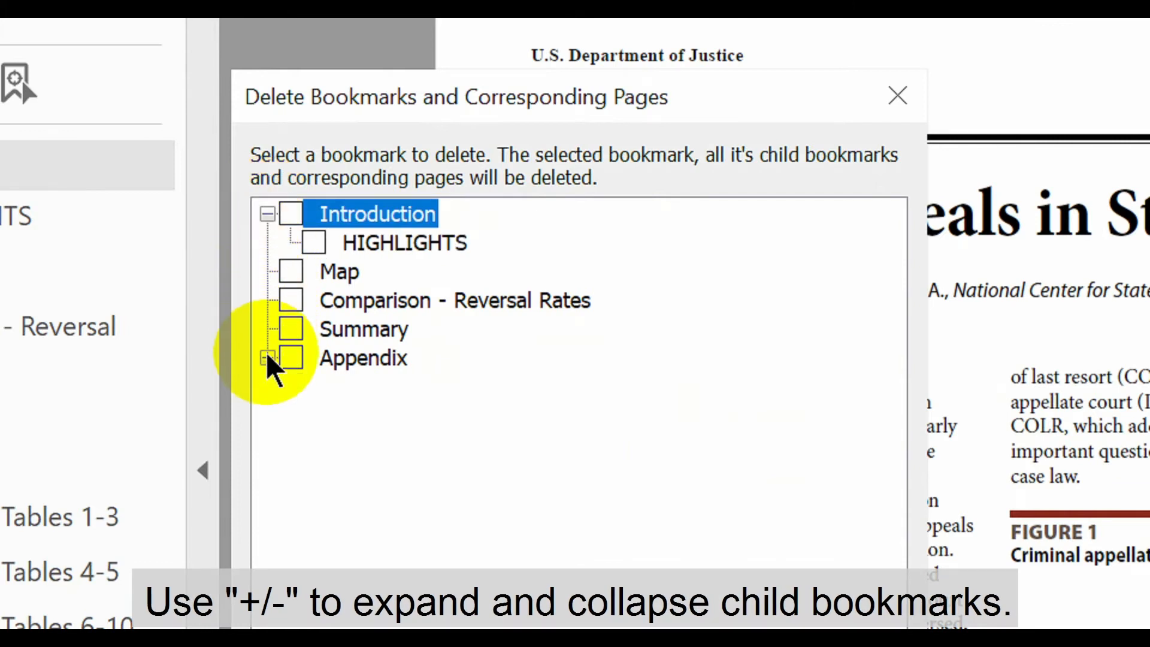
click(269, 358)
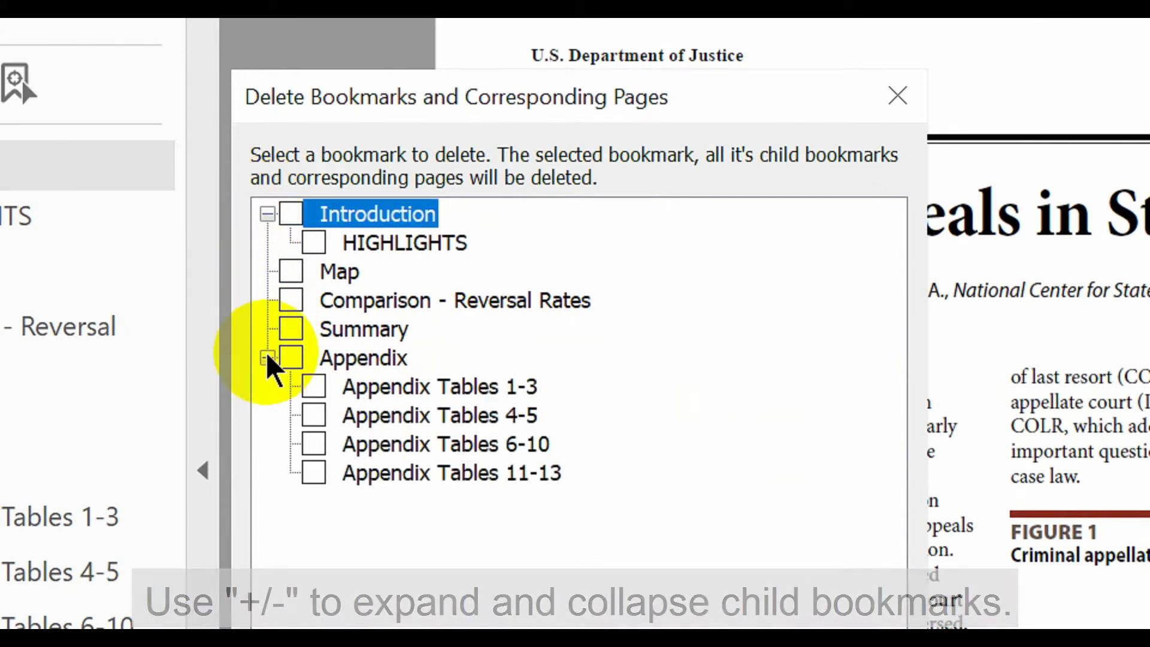
click(288, 358)
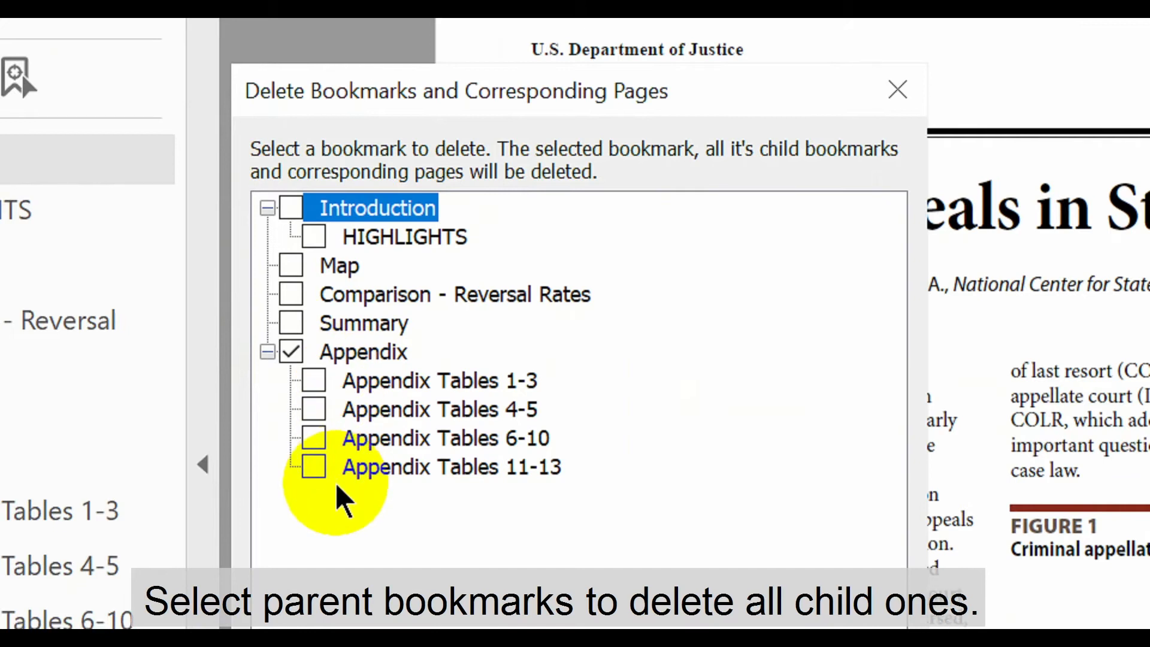
click(290, 207)
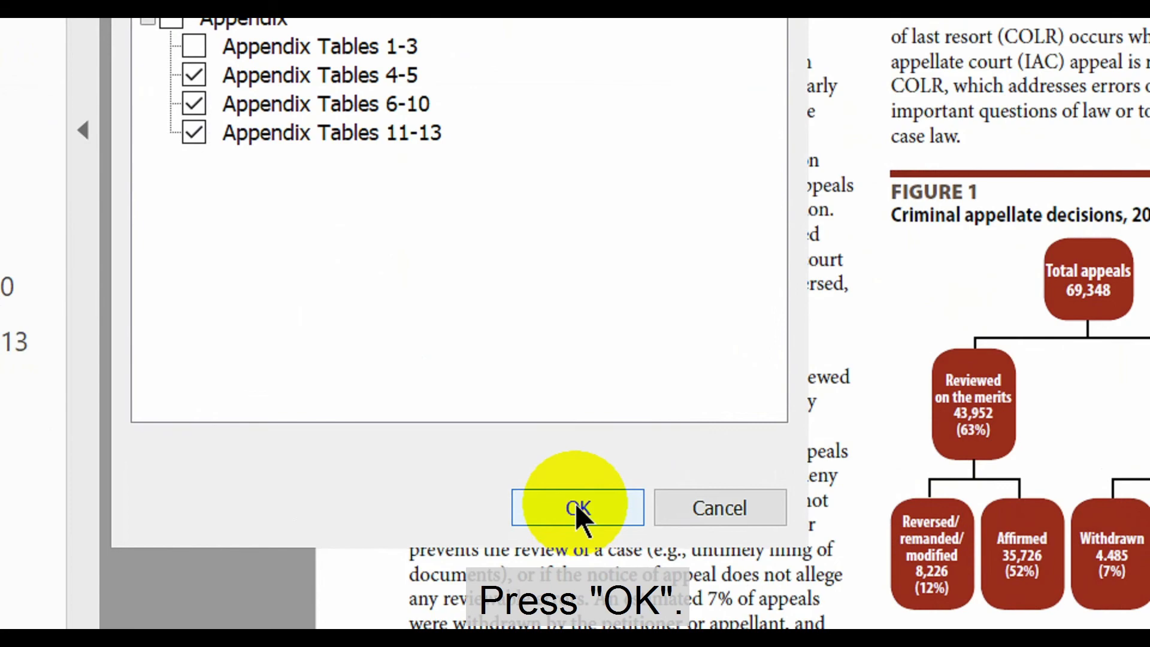
Confirm deleting the four bookmarks and their pages, leaving State Courts.pdf at 13 pages
click(577, 508)
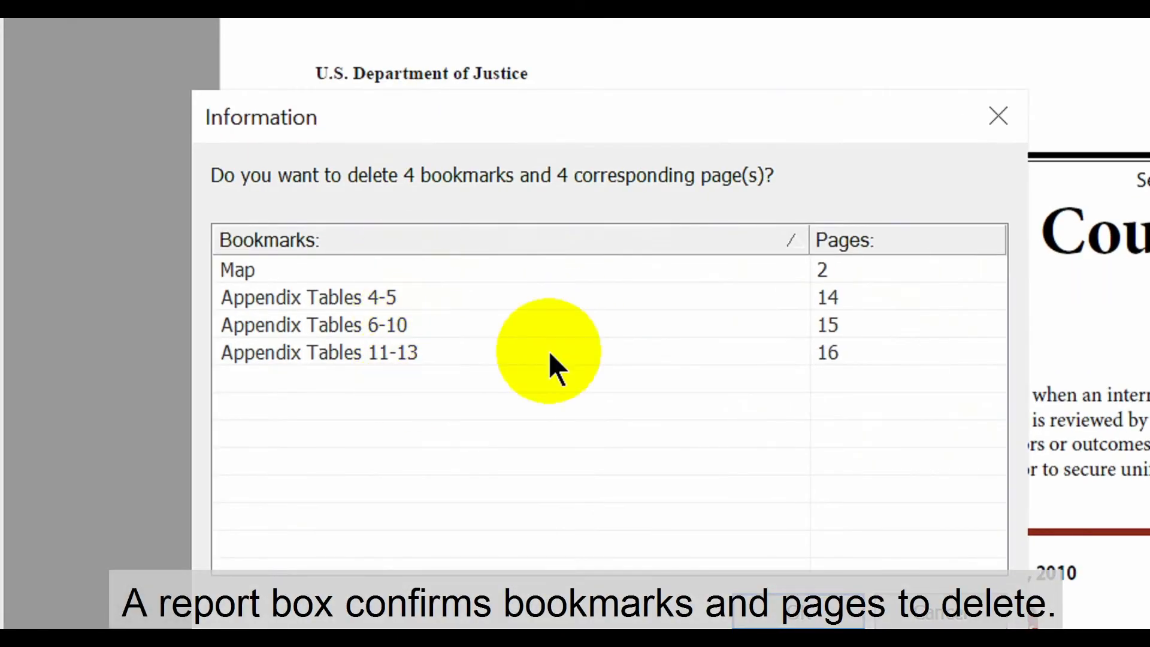
mouse_move(851, 352)
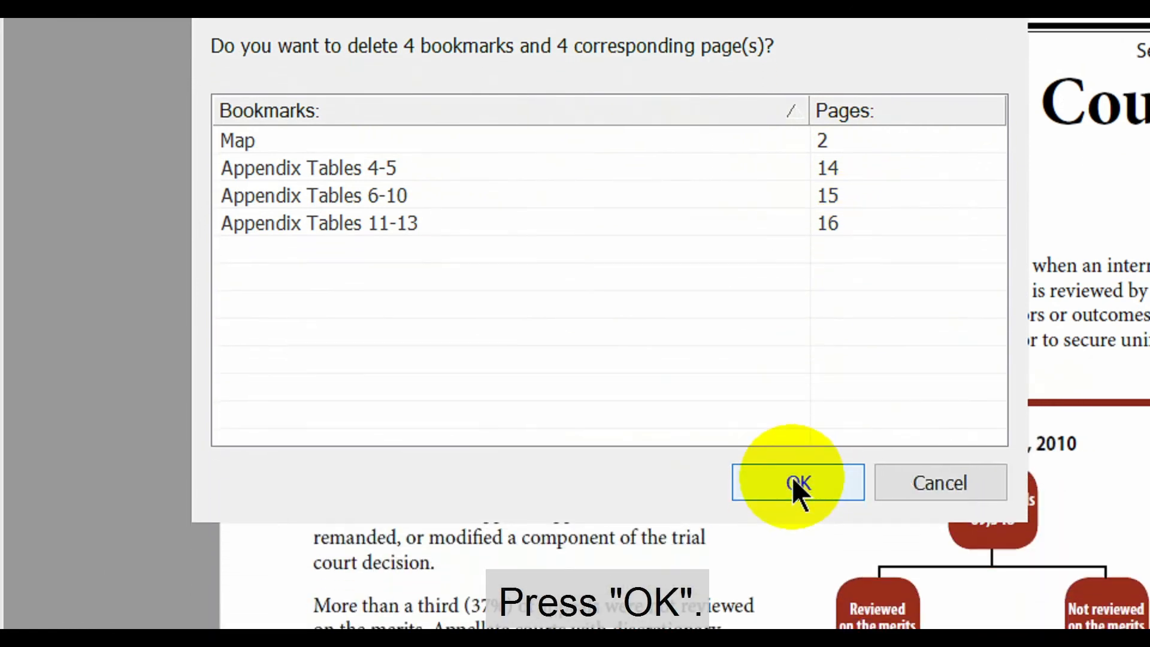
click(797, 483)
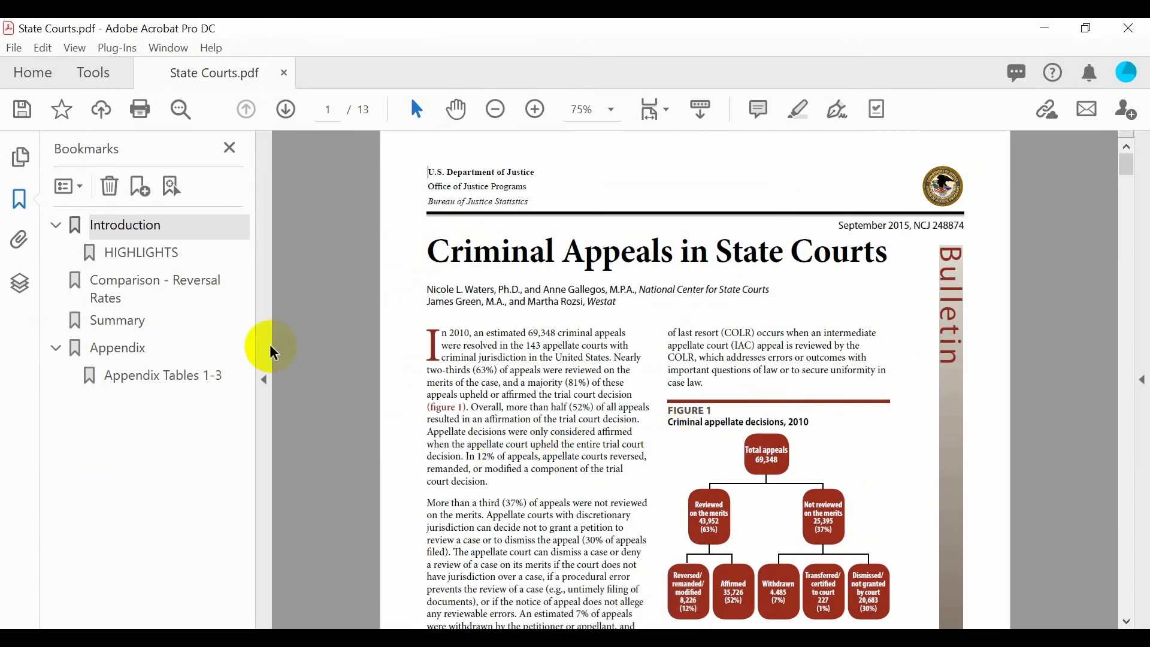